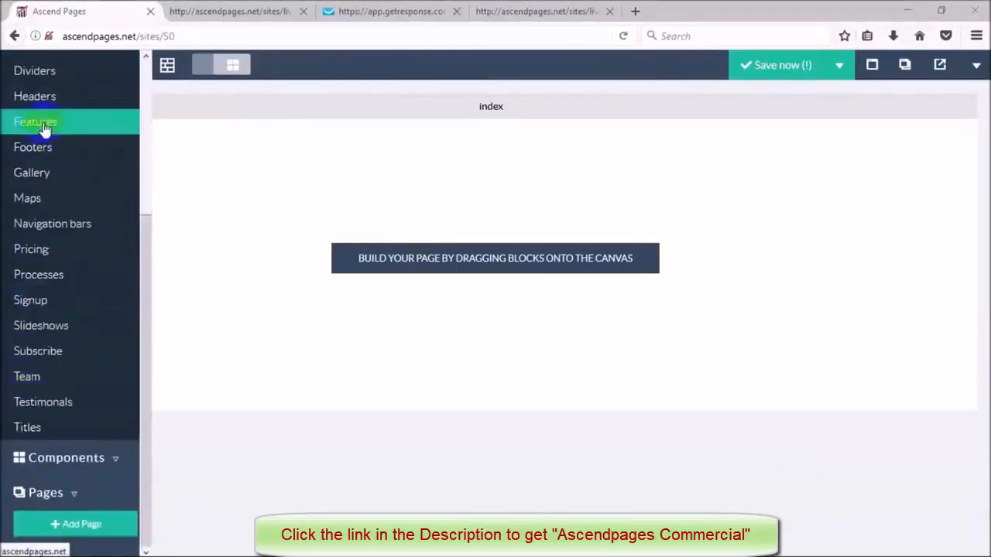
Drop an opt-in header block with headline and subscribe form onto the empty index page
{"action": "left_click", "coordinate": [35, 121]}
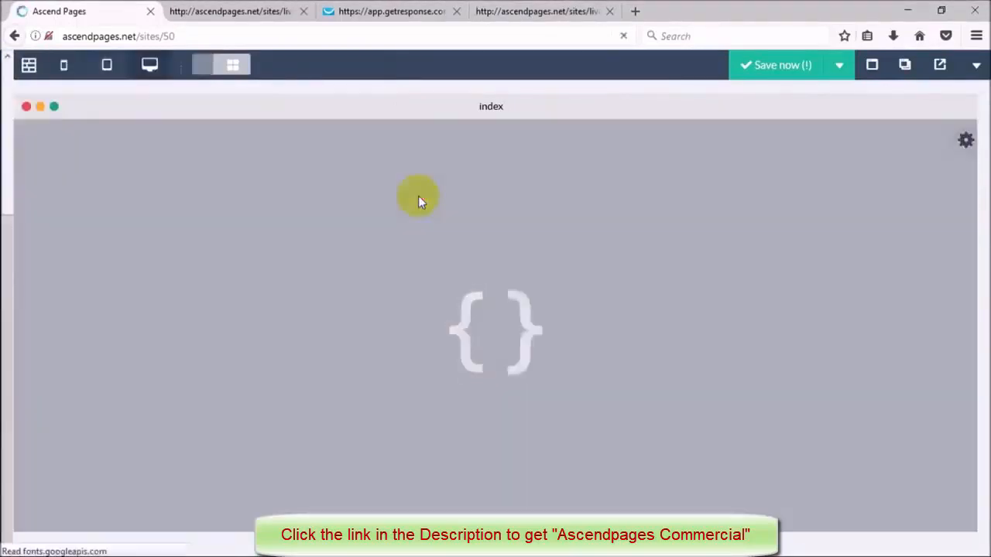
{"action": "right_click", "coordinate": [441, 158]}
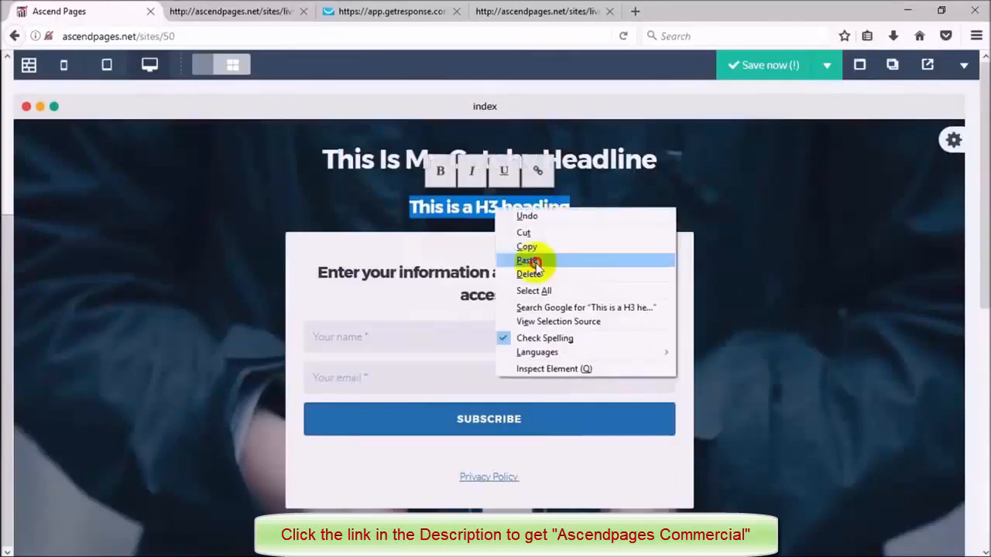
Paste 'My Strong Sub-headline' over the H3 heading, save the opt-in page and start page2
{"action": "right_click", "coordinate": [489, 273]}
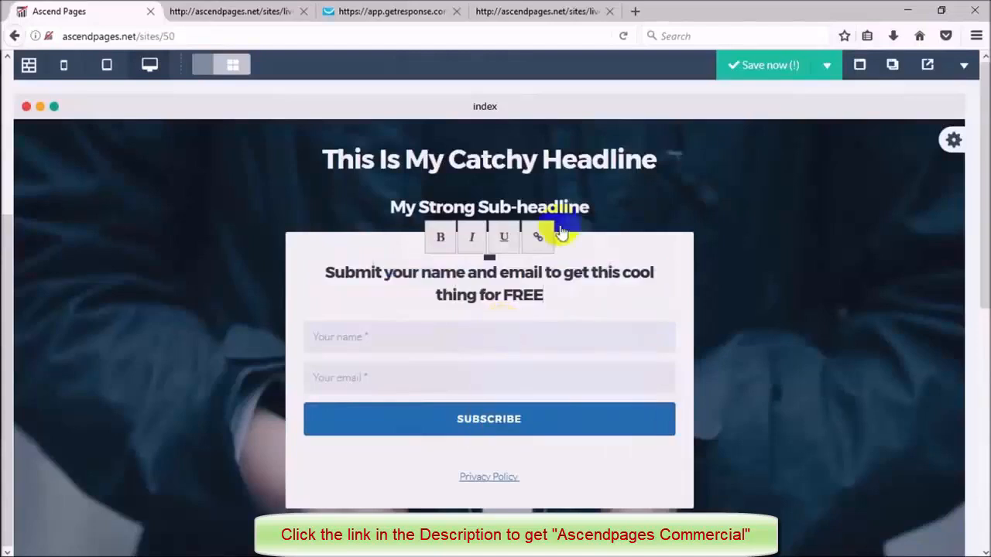
{"action": "left_click", "coordinate": [770, 65]}
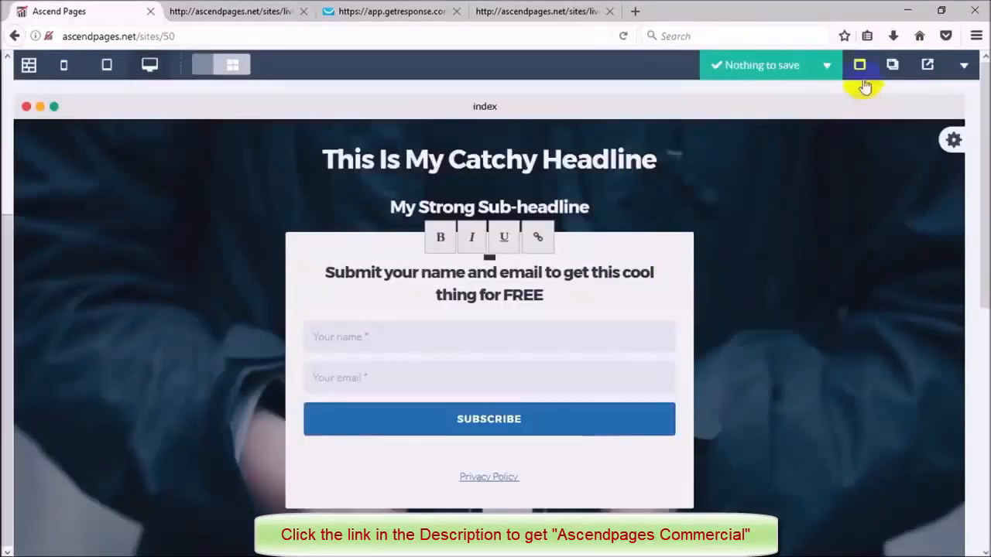
{"action": "left_click", "coordinate": [926, 65]}
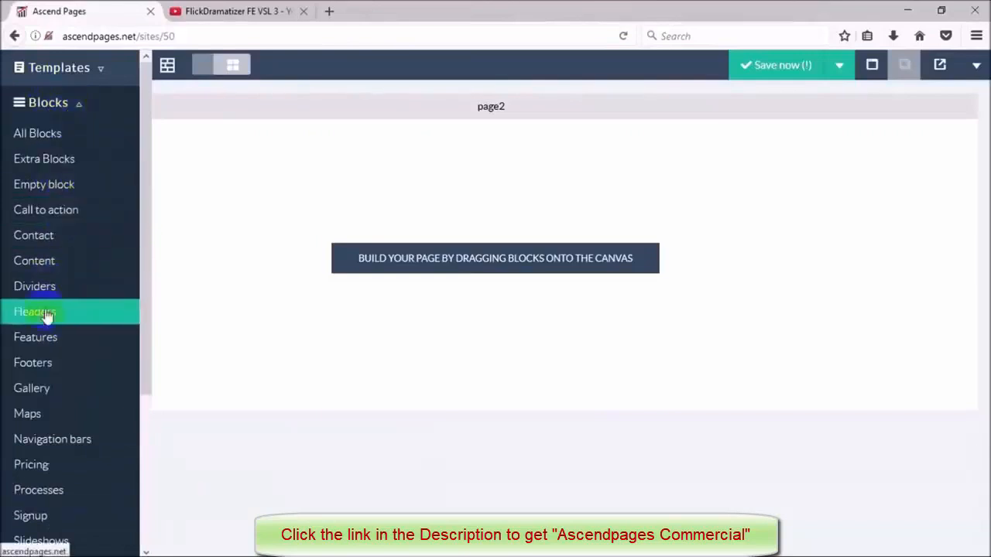
Add a video header to page2 headlined 'This Is My Attention Grabbing Headline'
{"action": "left_click", "coordinate": [34, 311]}
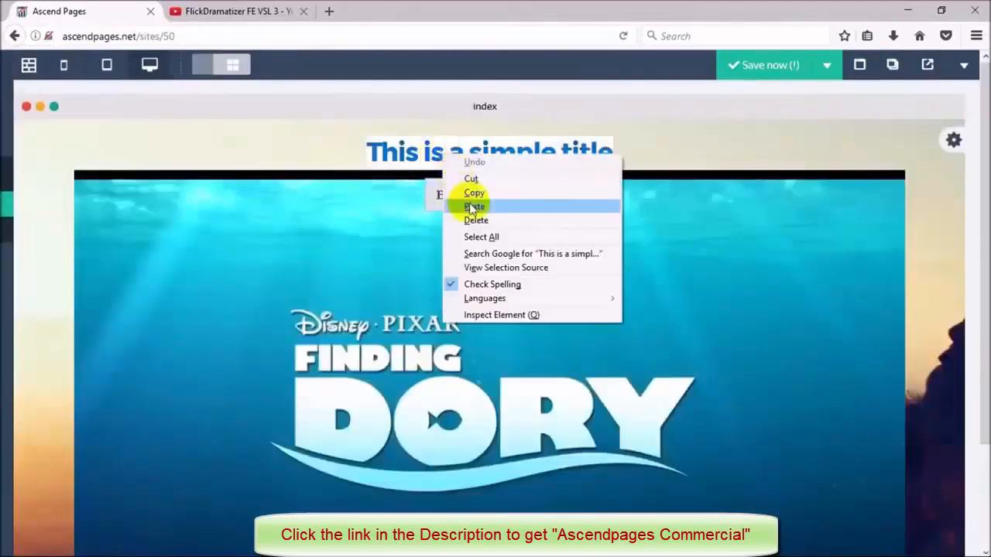
{"action": "left_click", "coordinate": [473, 206]}
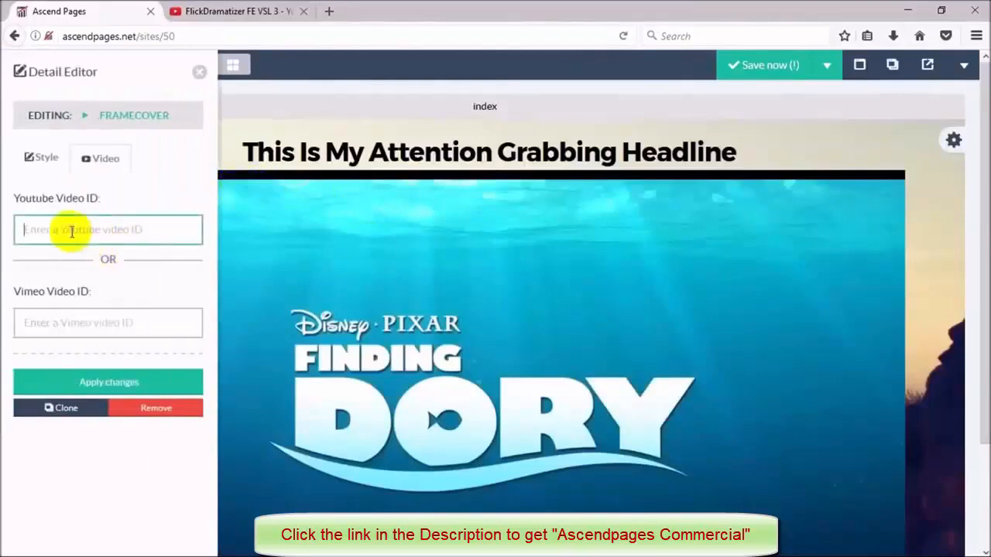
Enter the YouTube Video ID for the frame cover and apply it so the clip plays
{"action": "left_click", "coordinate": [236, 10]}
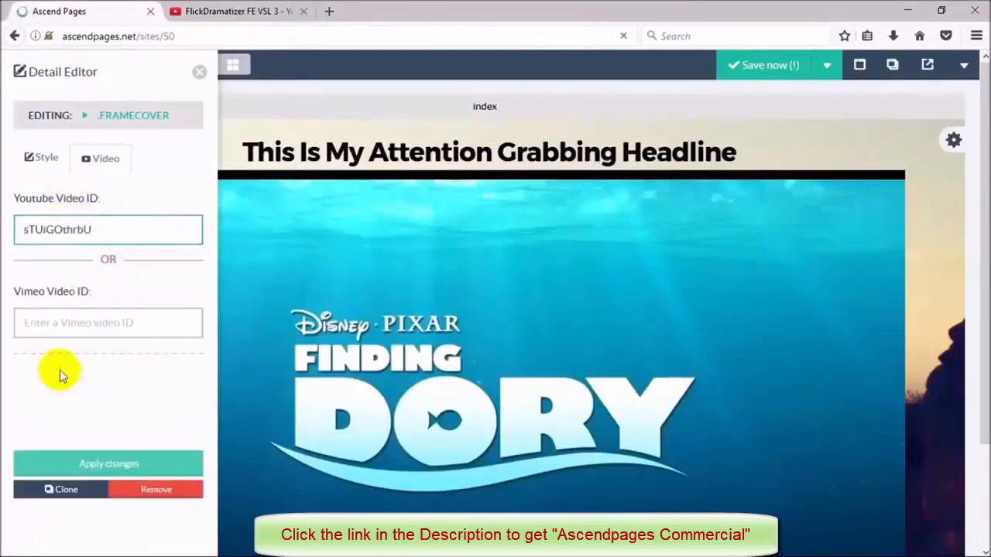
{"action": "left_click", "coordinate": [108, 464]}
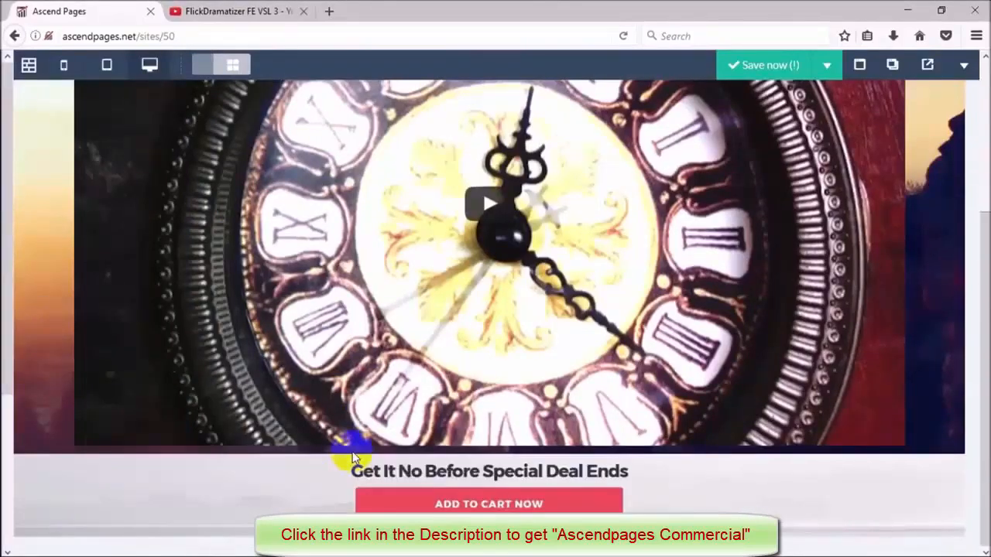
Save the site with the video sales page and dismiss the success message
{"action": "scroll", "scroll_direction": "down", "scroll_amount": 3}
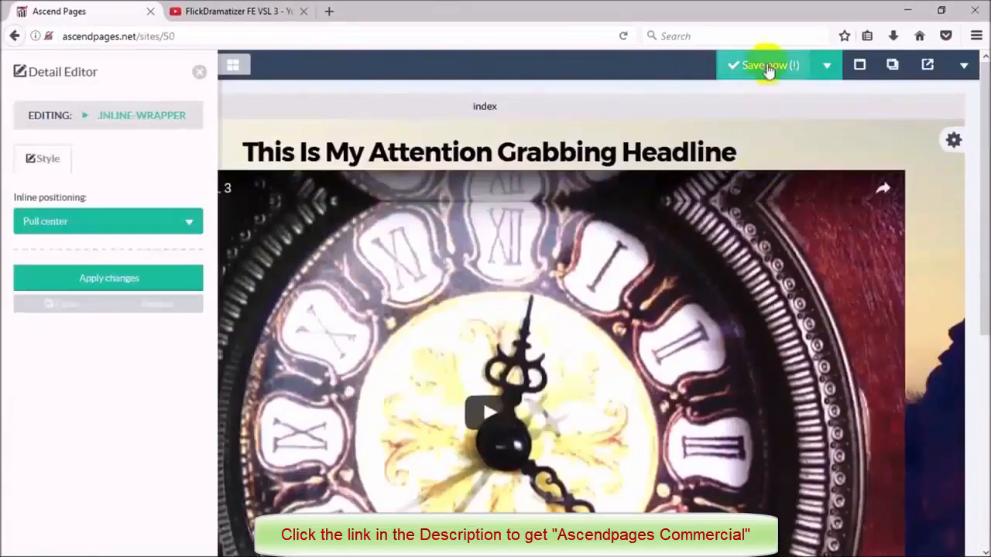
{"action": "left_click", "coordinate": [764, 65]}
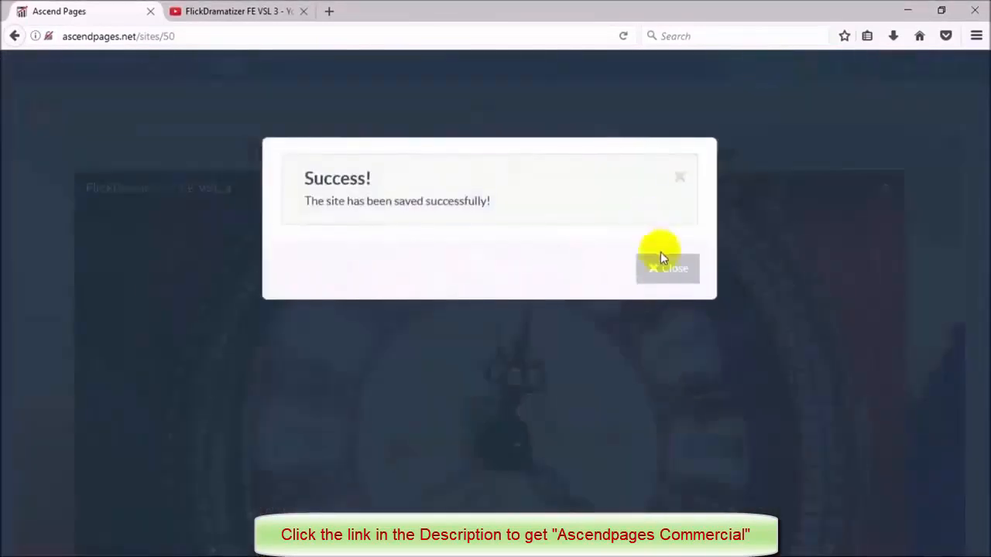
{"action": "left_click", "coordinate": [667, 269]}
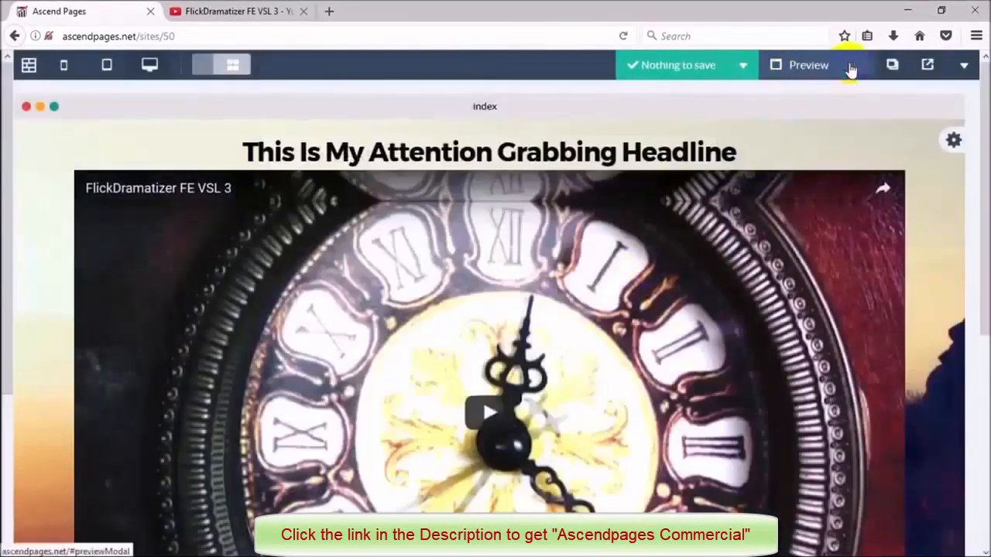
Preview the saved changes and show the finished Optin-page with its subscribe form
{"action": "left_click", "coordinate": [808, 65]}
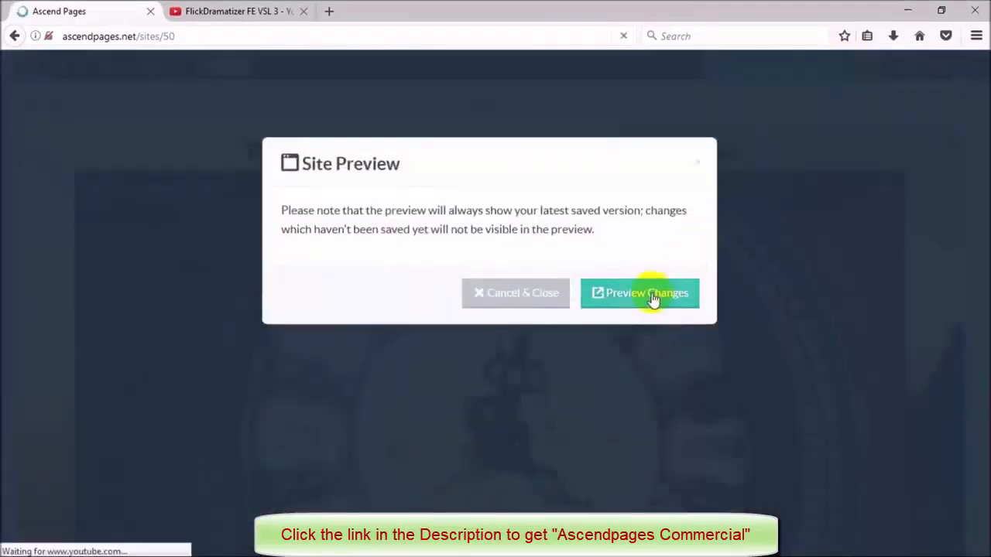
{"action": "left_click", "coordinate": [639, 293]}
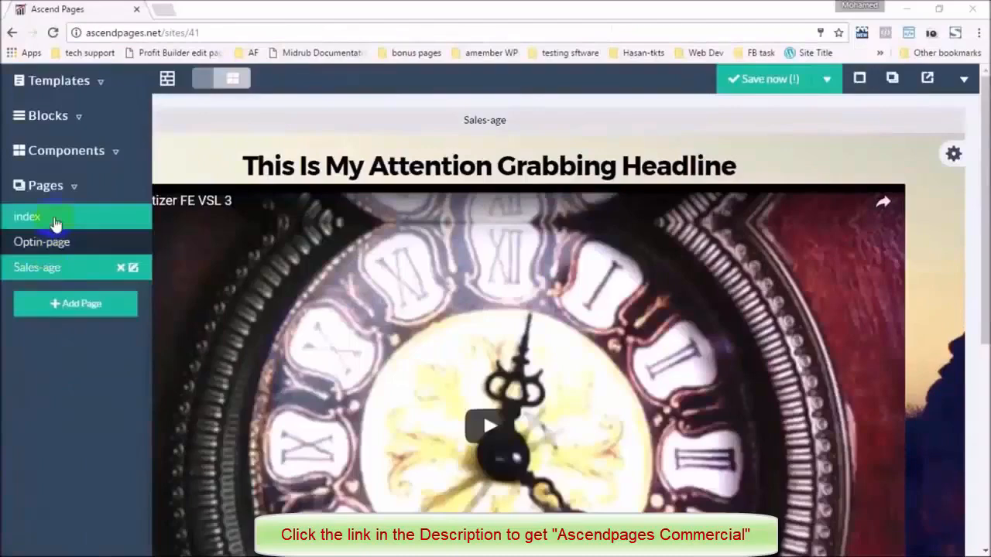
{"action": "left_click", "coordinate": [42, 242]}
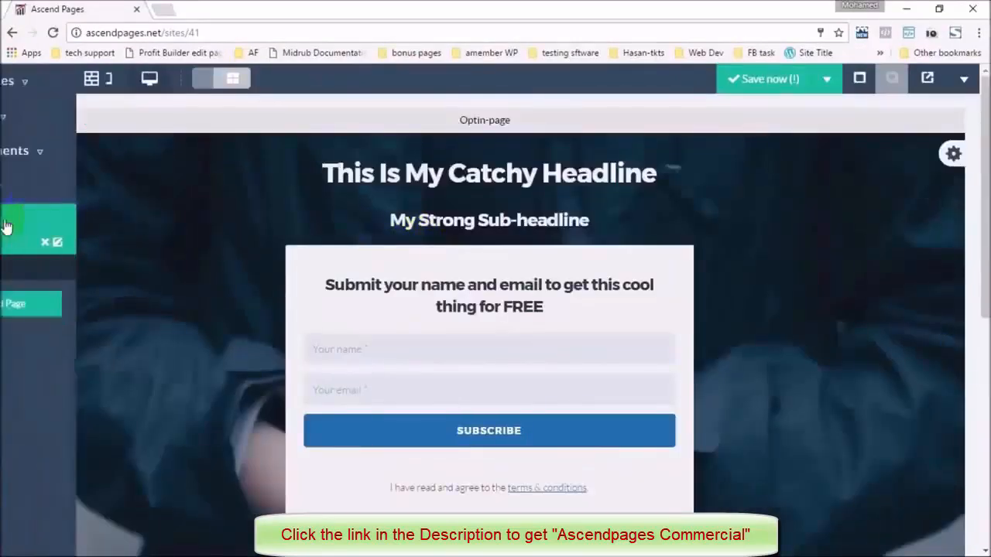